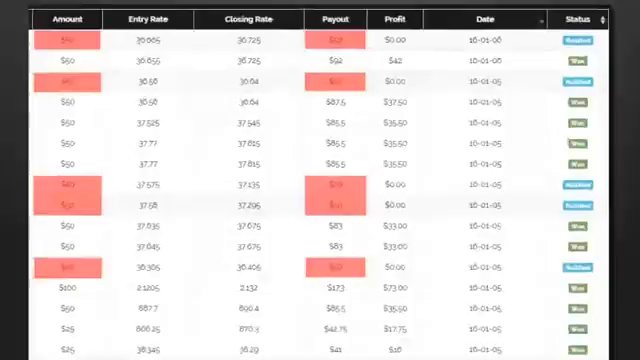
{"action": "scroll", "scroll_direction": "down", "scroll_amount": 3}
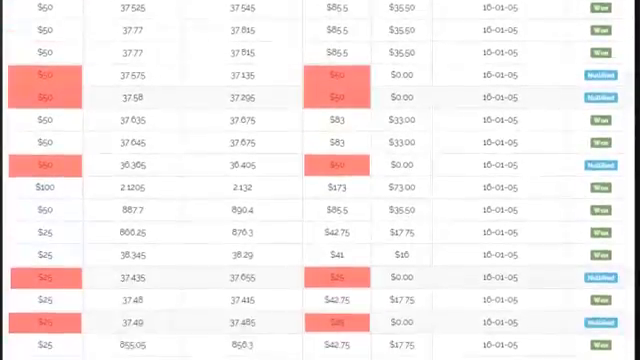